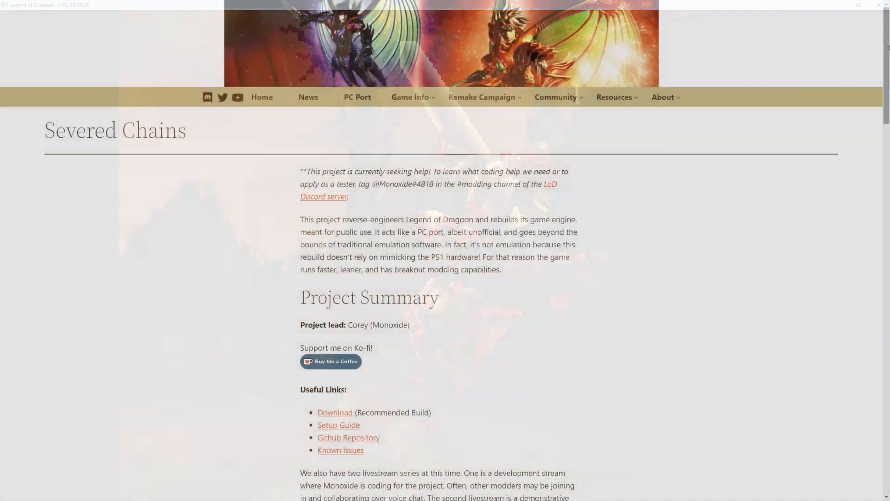
- Show the Java 17 tab and scroll to the Windows x64 Installer download table
{"action": "scroll", "scroll_direction": "down", "scroll_amount": 3}
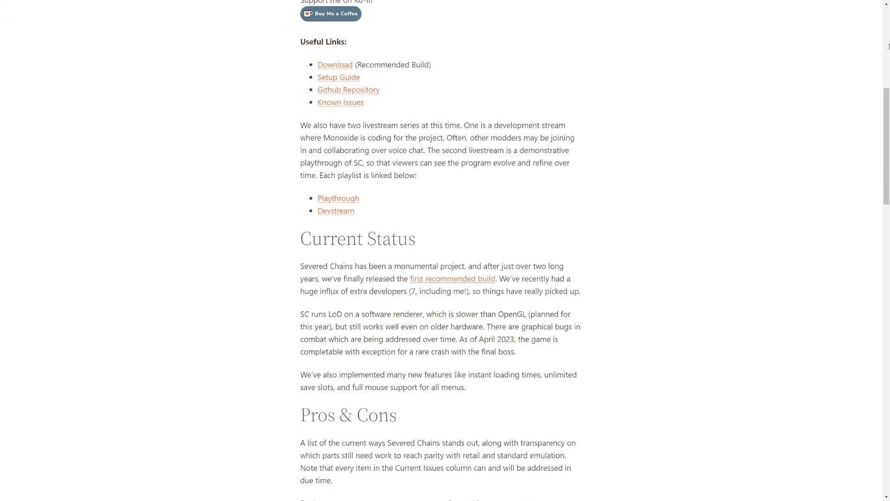
{"action": "scroll", "scroll_direction": "up", "scroll_amount": 3}
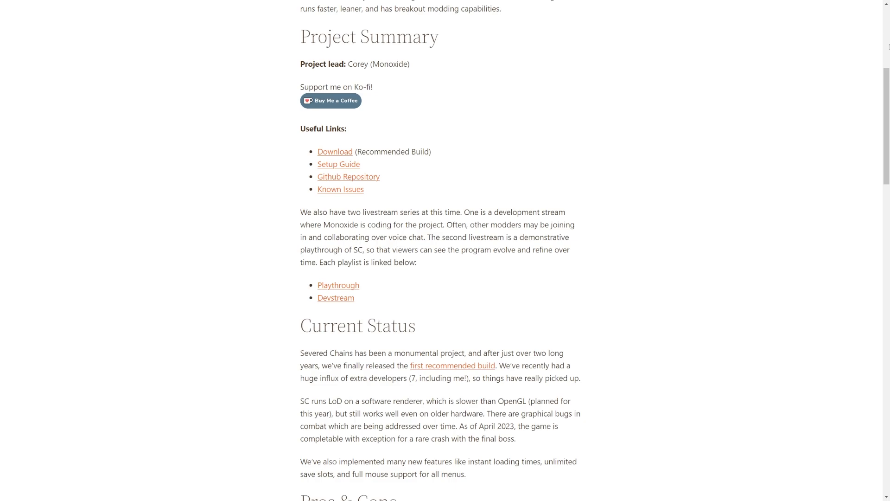
{"action": "scroll", "scroll_direction": "down", "scroll_amount": 3}
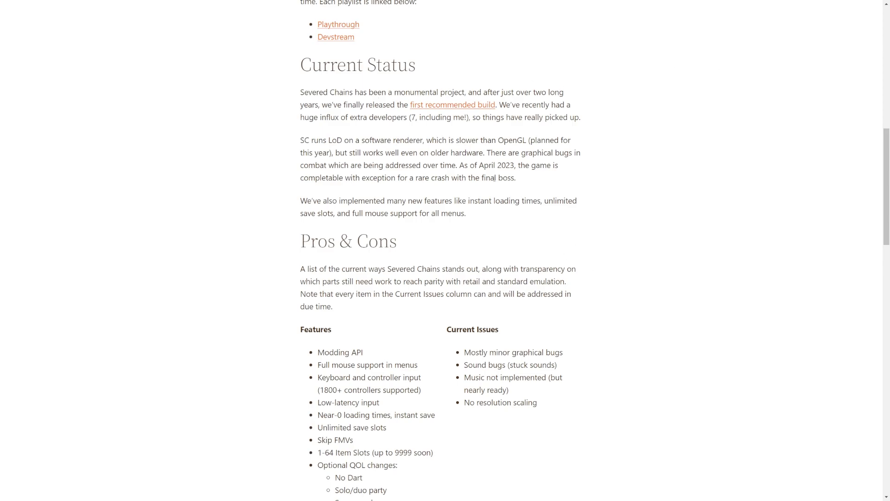
{"action": "mouse_move", "coordinate": [345, 181]}
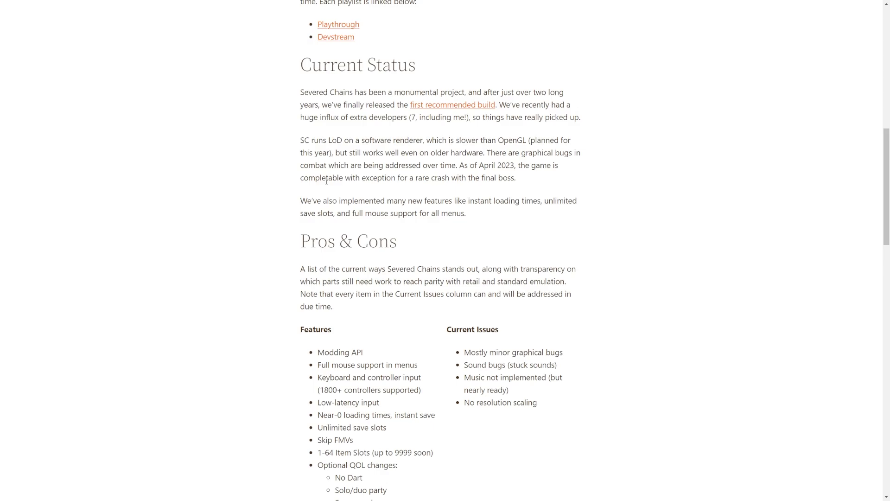
{"action": "mouse_move", "coordinate": [585, 223]}
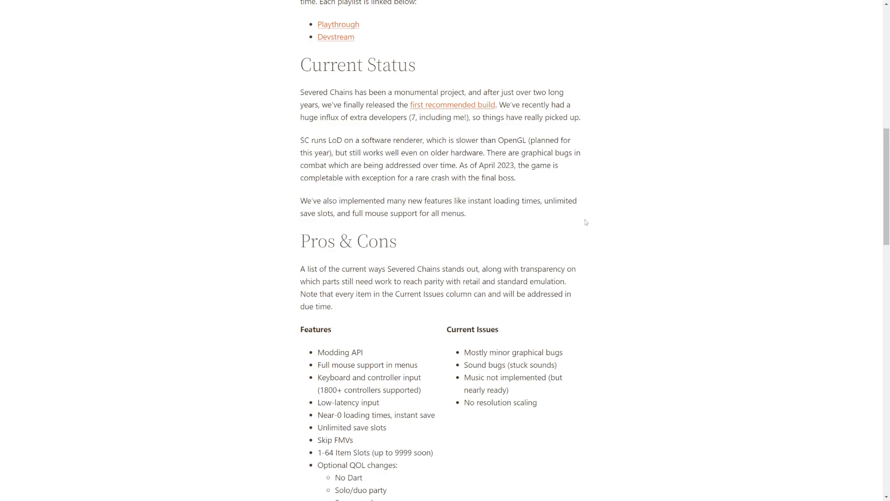
{"action": "scroll", "scroll_direction": "down", "scroll_amount": 3}
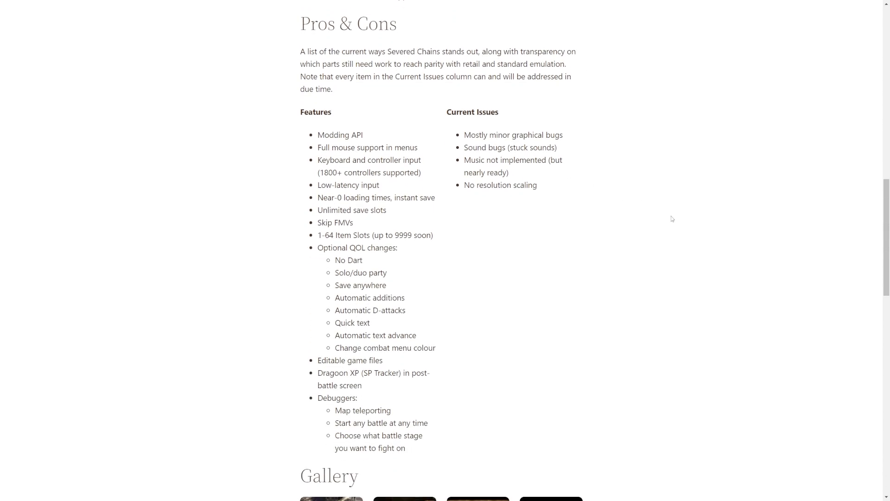
{"action": "mouse_move", "coordinate": [344, 129]}
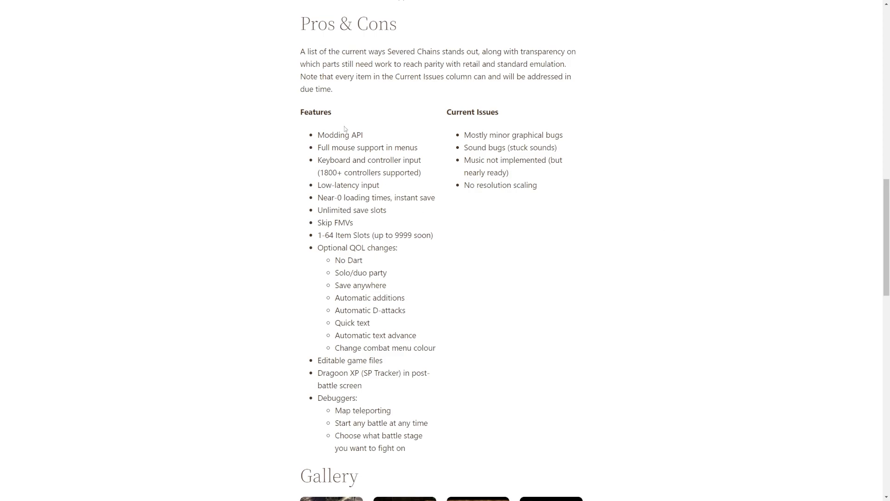
{"action": "mouse_move", "coordinate": [413, 286]}
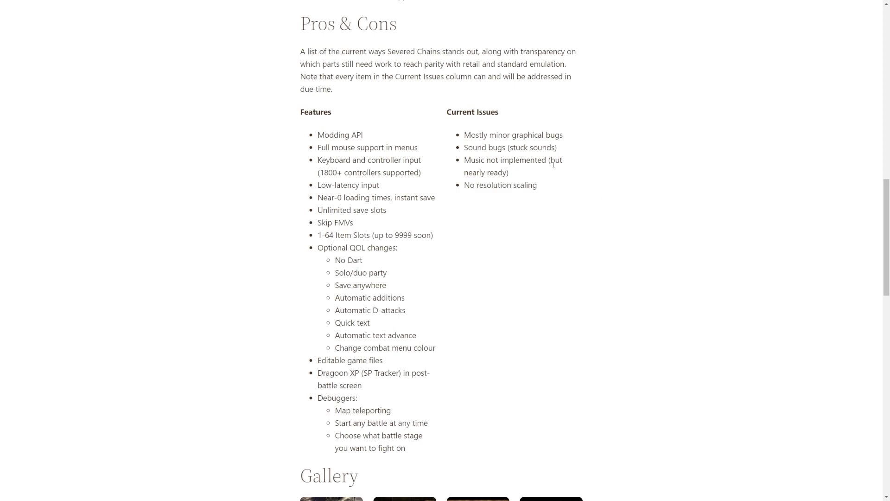
{"action": "mouse_move", "coordinate": [518, 197]}
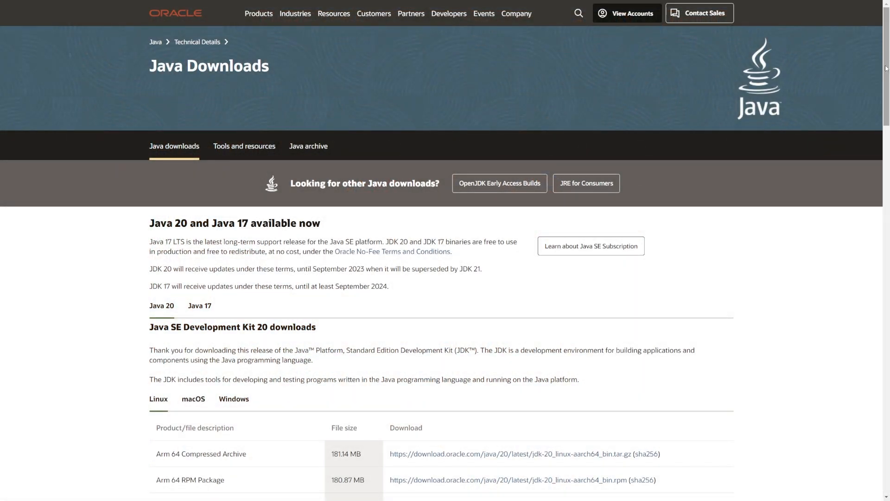
{"action": "scroll", "scroll_direction": "down", "scroll_amount": 3}
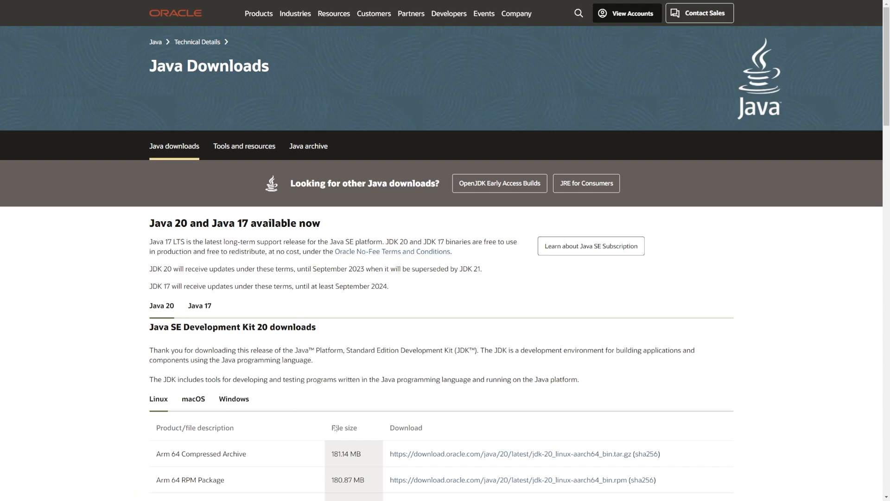
{"action": "left_click", "coordinate": [199, 305]}
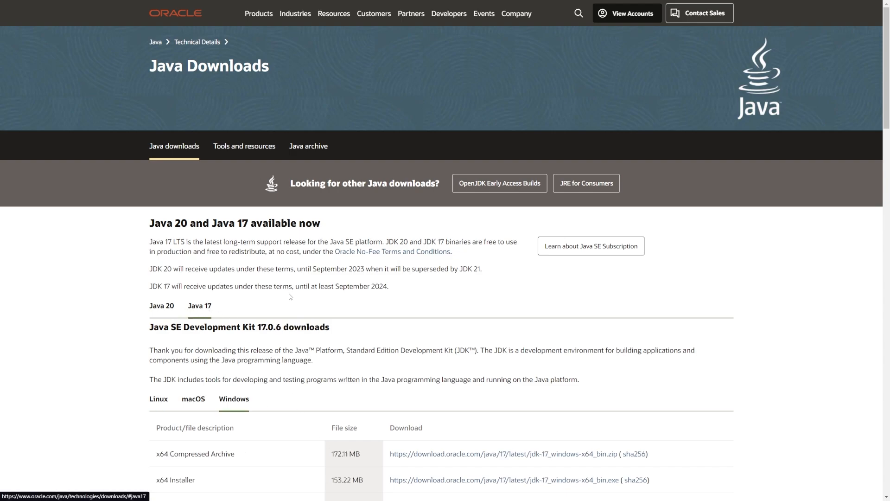
{"action": "scroll", "scroll_direction": "down", "scroll_amount": 3}
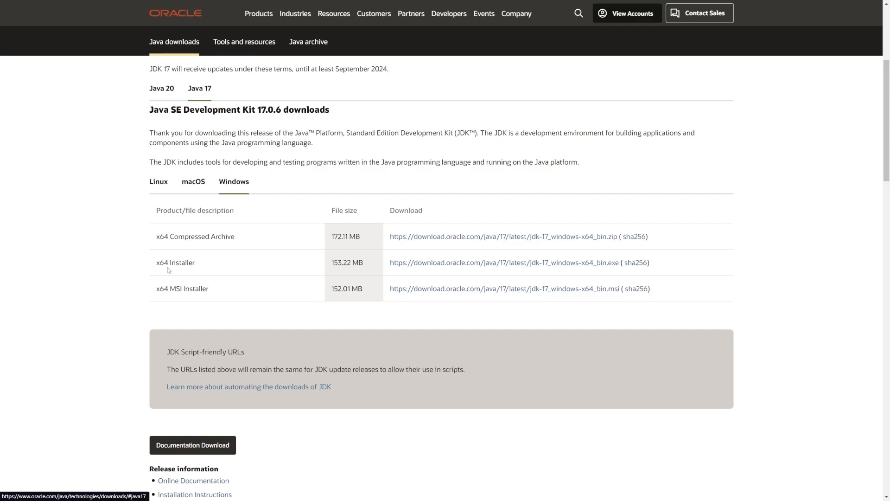
{"action": "mouse_move", "coordinate": [502, 262]}
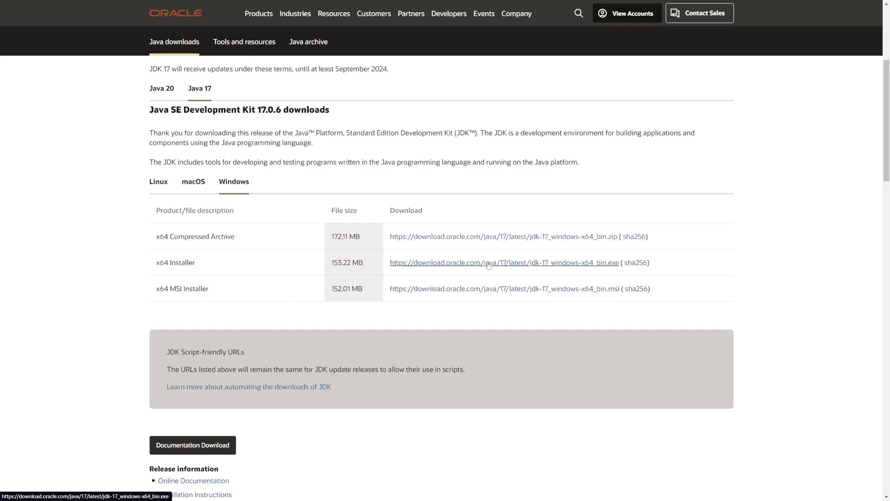
{"action": "mouse_move", "coordinate": [548, 267]}
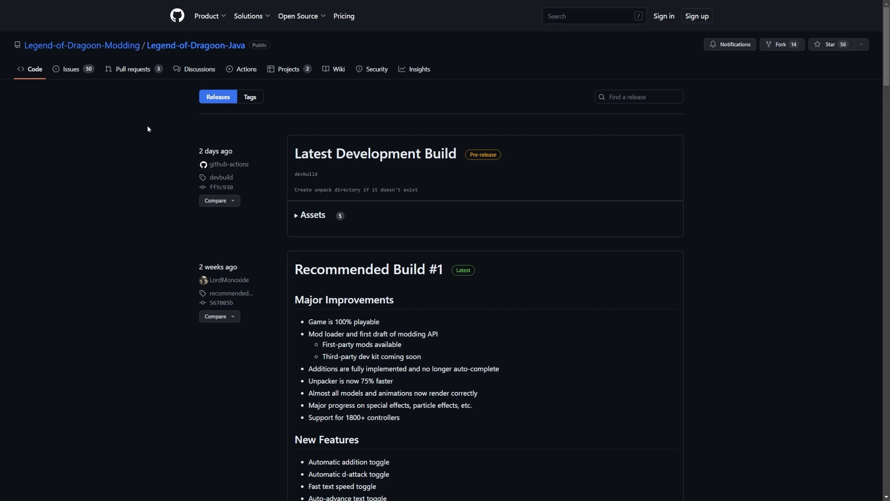
{"action": "mouse_move", "coordinate": [804, 180]}
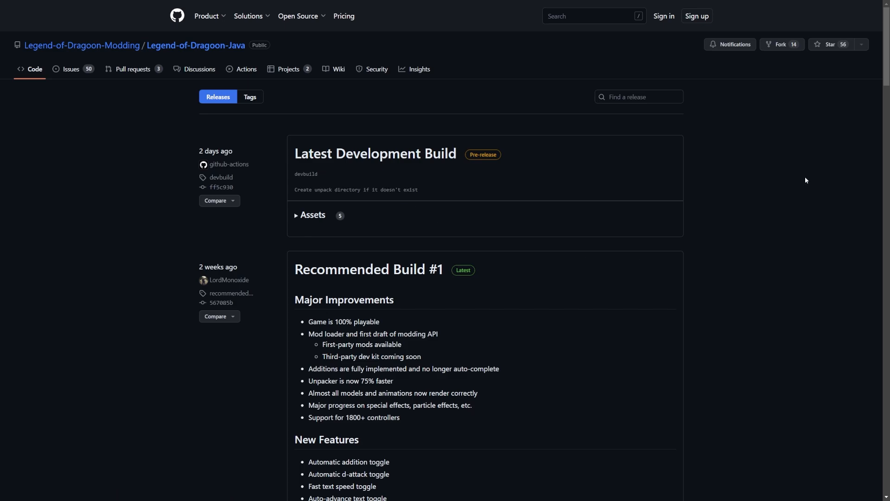
- Scroll to Recommended Build #1's Assets listing the Linux, Mac and Windows zips
{"action": "scroll", "scroll_direction": "down", "scroll_amount": 3}
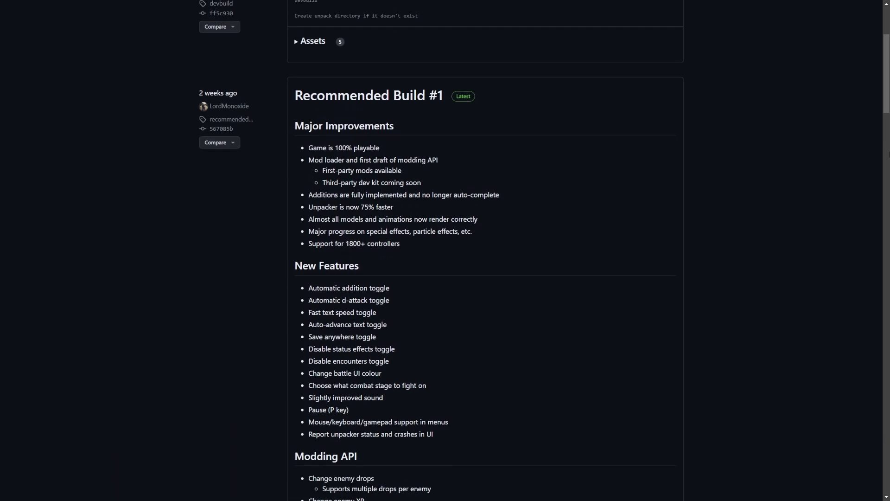
{"action": "scroll", "scroll_direction": "down", "scroll_amount": 3}
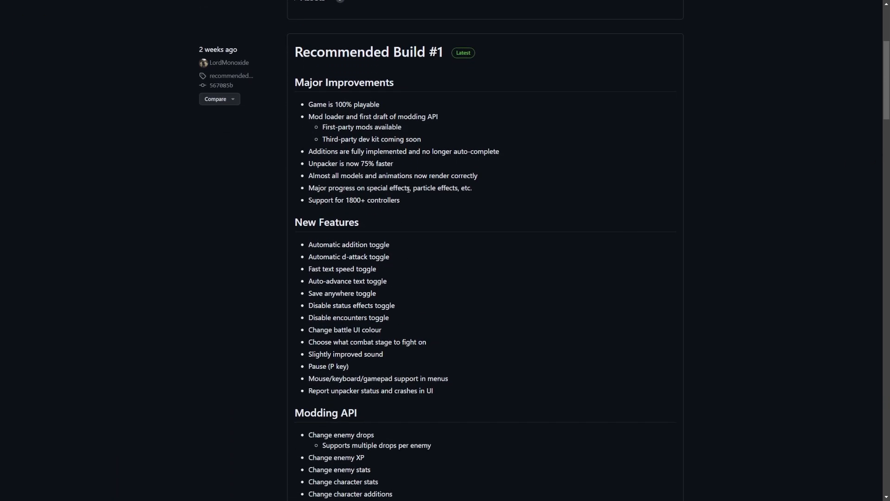
{"action": "scroll", "scroll_direction": "down", "scroll_amount": 3}
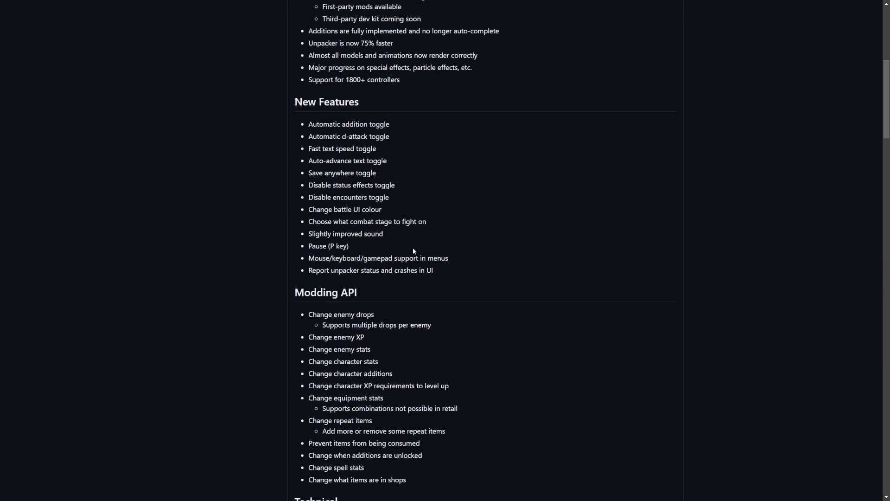
{"action": "scroll", "scroll_direction": "down", "scroll_amount": 3}
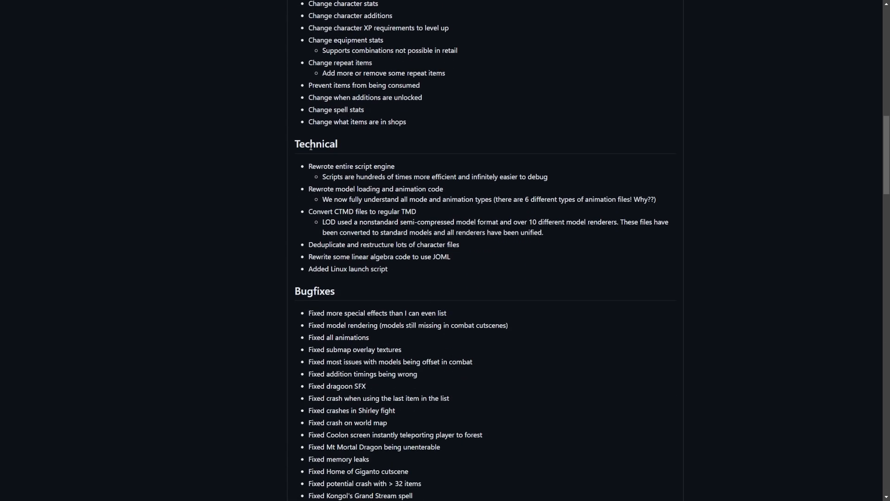
{"action": "scroll", "scroll_direction": "down", "scroll_amount": 3}
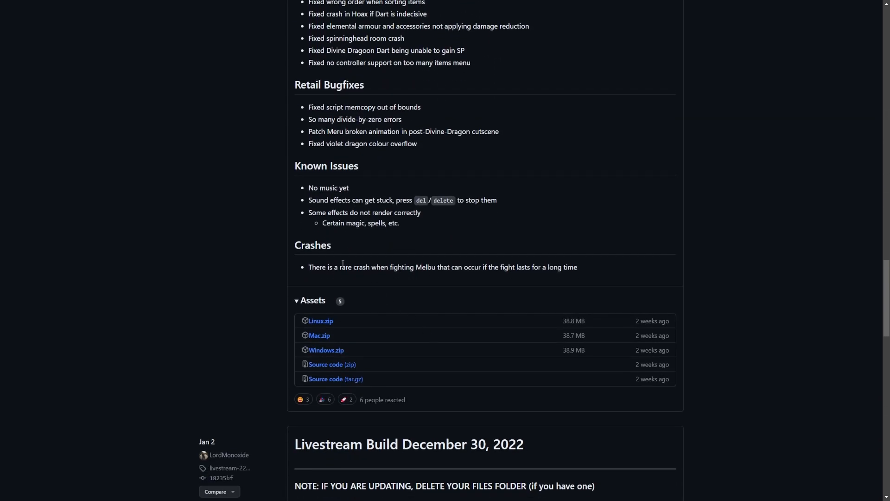
{"action": "scroll", "scroll_direction": "down", "scroll_amount": 3}
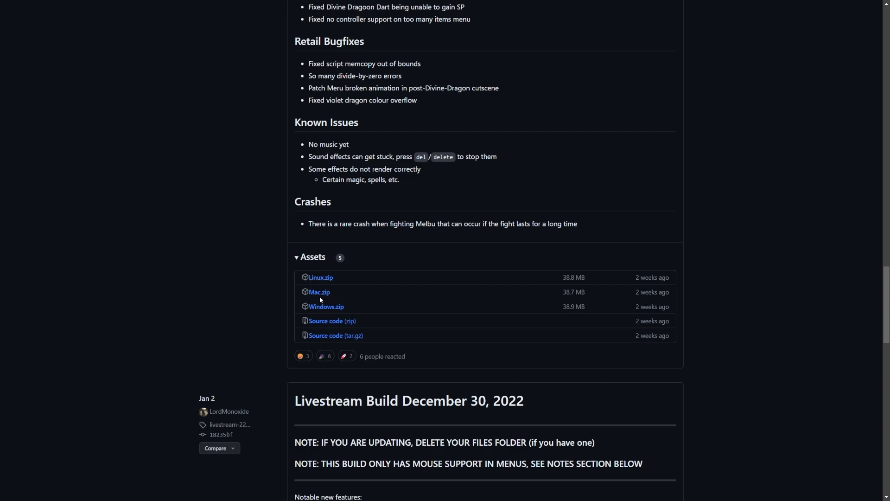
{"action": "mouse_move", "coordinate": [326, 306]}
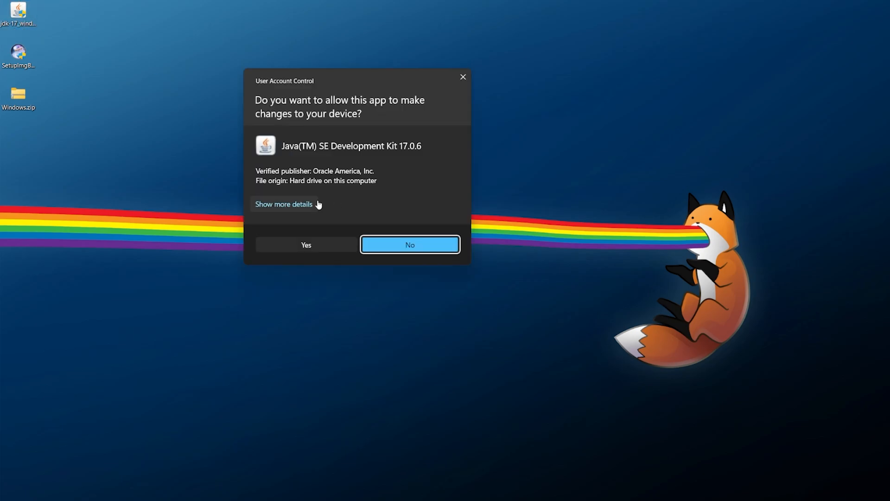
- Install JDK 17.0.6 to C:\Program Files\Java\jdk-17\ and close the finished installer
{"action": "left_click", "coordinate": [305, 245]}
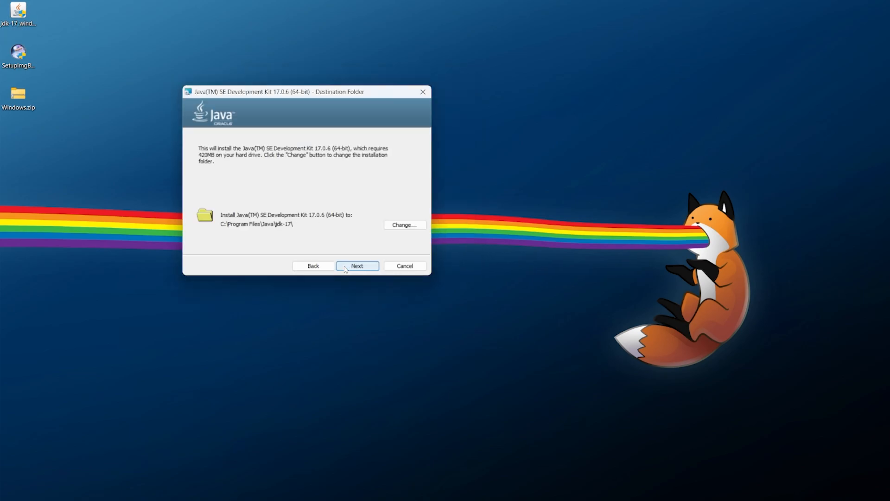
{"action": "left_click", "coordinate": [357, 266]}
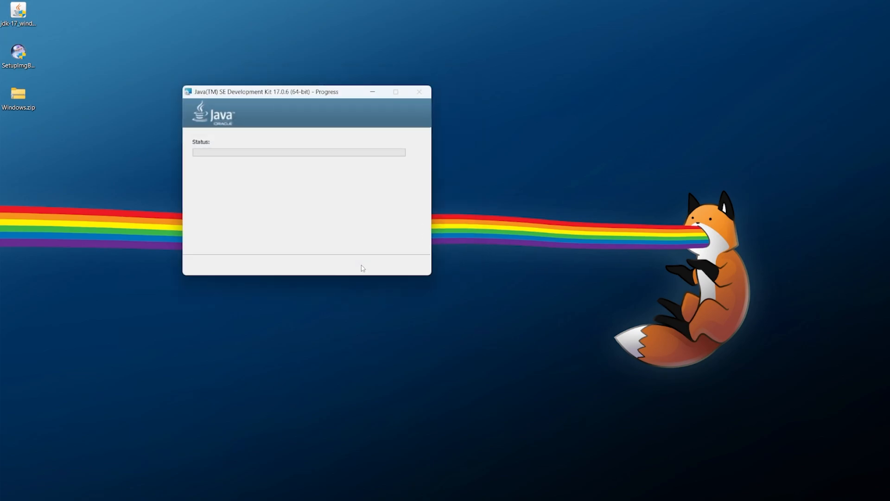
{"action": "mouse_move", "coordinate": [282, 240]}
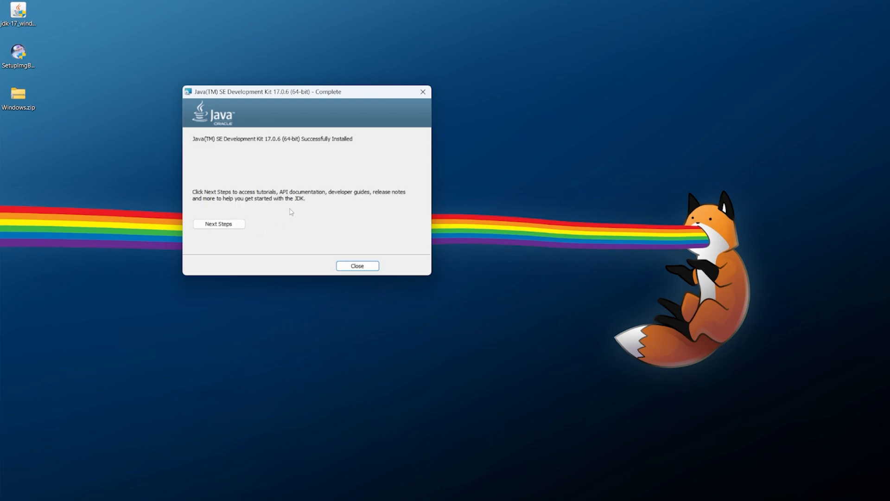
{"action": "left_click", "coordinate": [357, 265]}
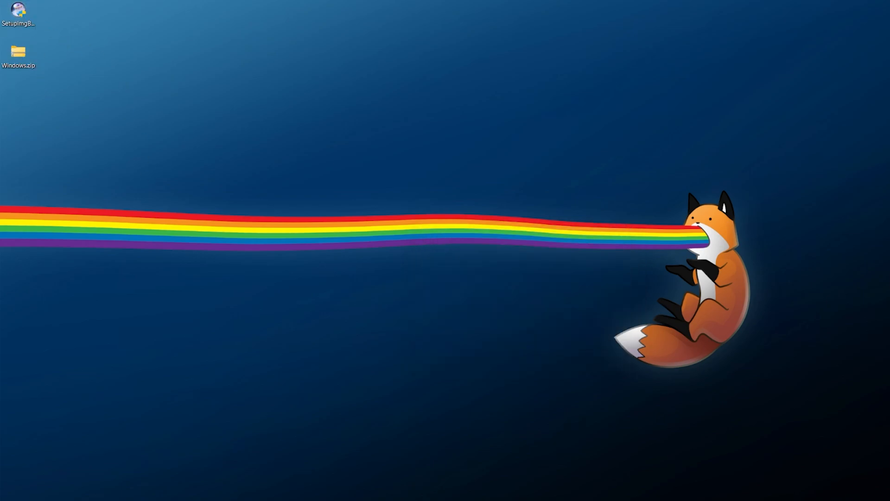
- Install ImgBurn 2.5.8.0 with default components and folder, removing DVD Decrypter entries
{"action": "double_click", "coordinate": [18, 12]}
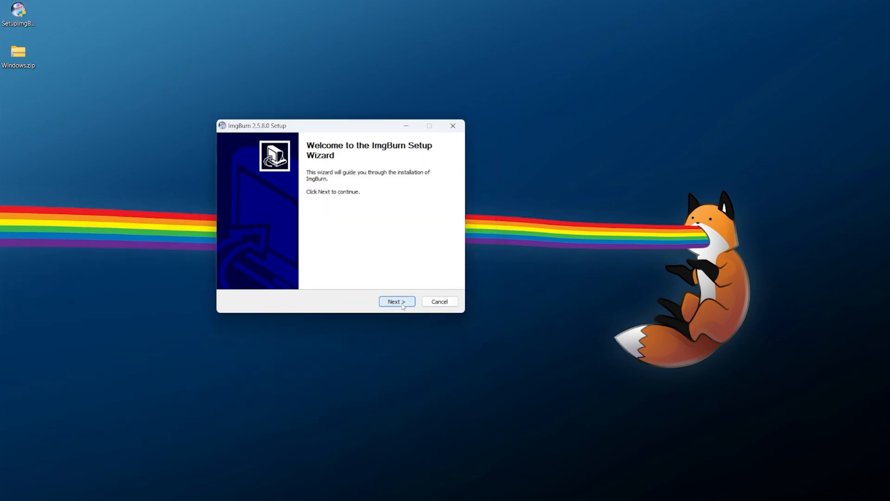
{"action": "left_click", "coordinate": [396, 302]}
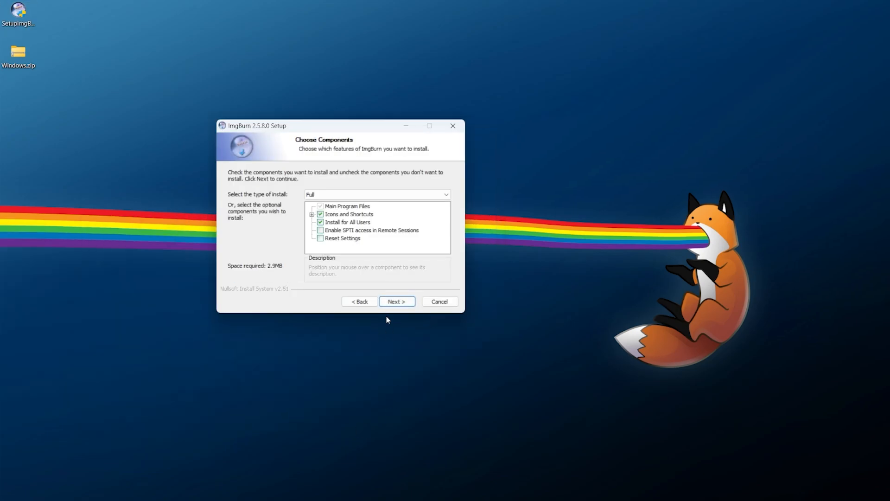
{"action": "left_click", "coordinate": [396, 301]}
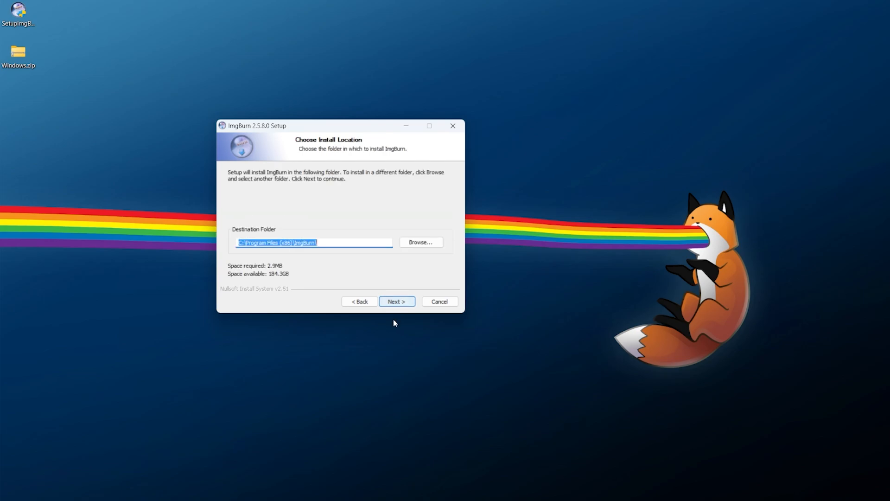
{"action": "left_click", "coordinate": [397, 302]}
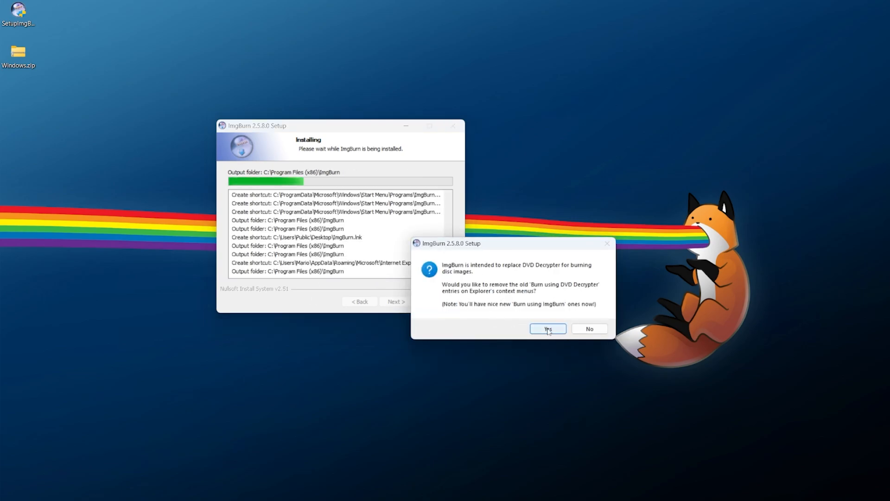
{"action": "left_click", "coordinate": [546, 329]}
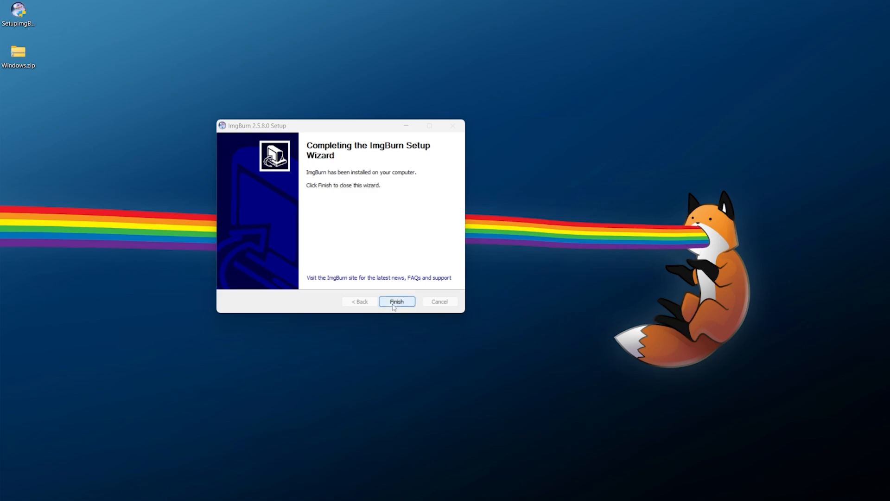
{"action": "left_click", "coordinate": [397, 301]}
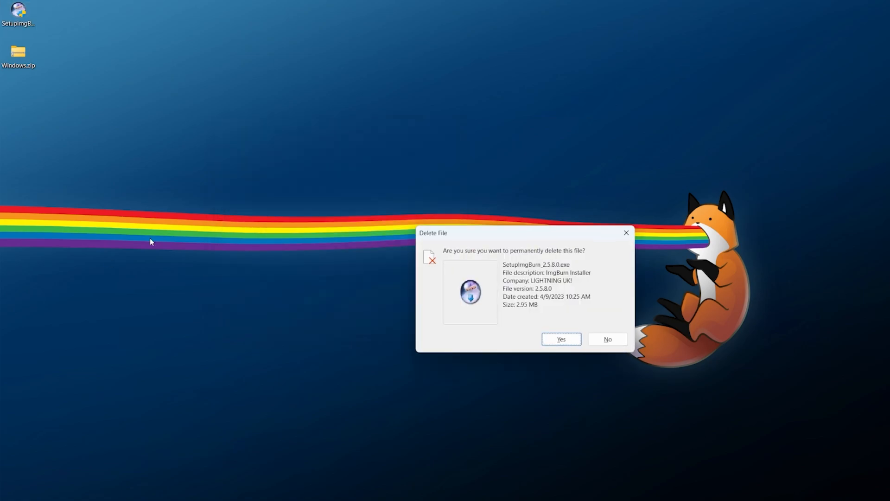